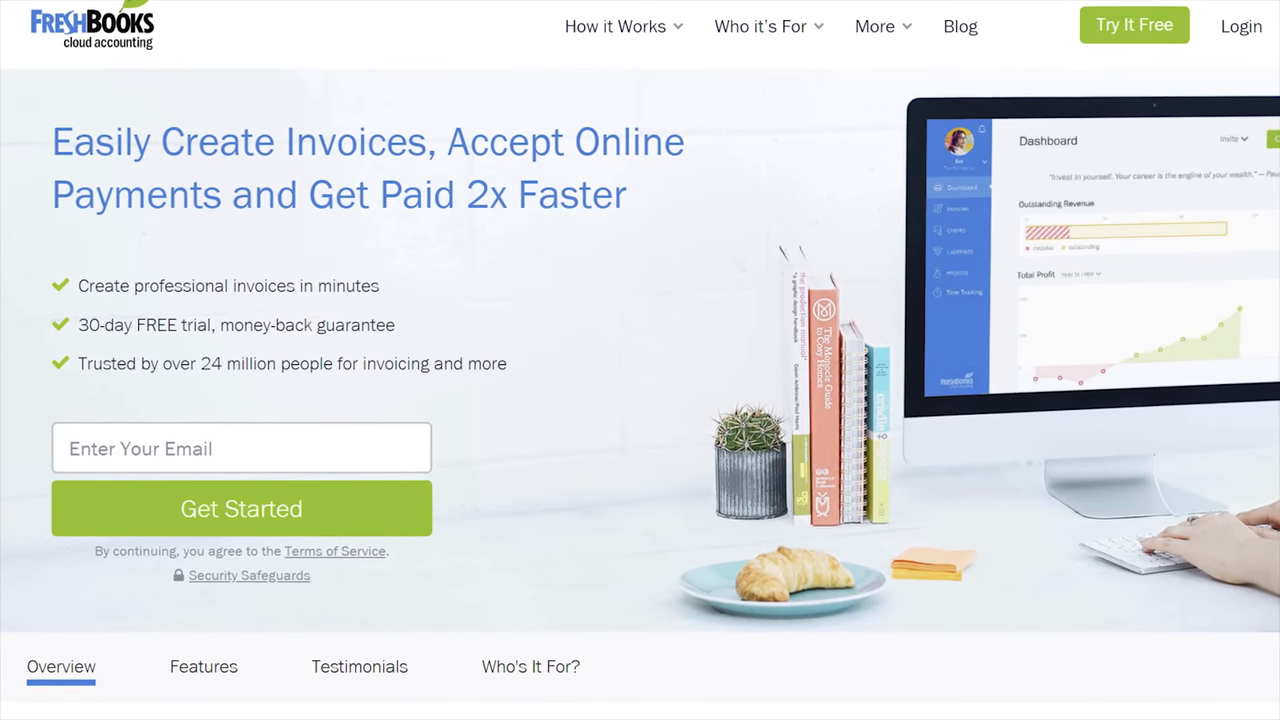
Go to the Payments page about accepting credit card payments online
left_click(932, 558)
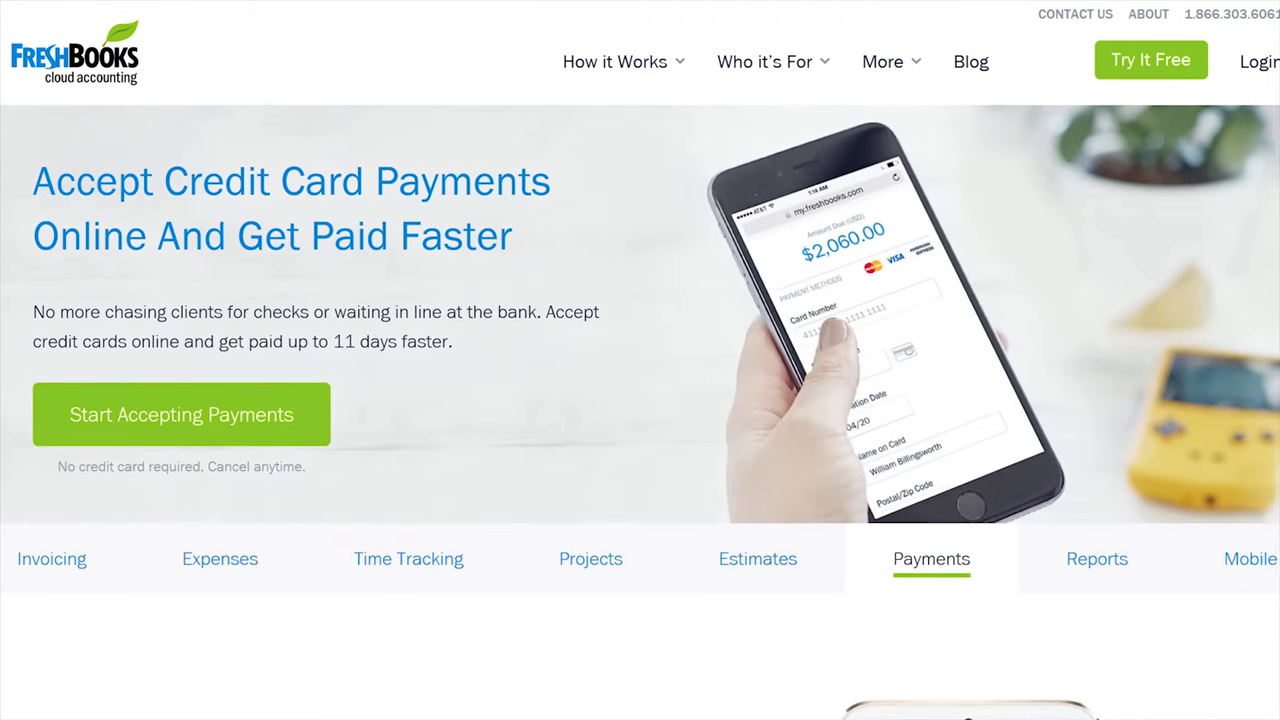
Scroll to the mobile-app section with the App Store and Google Play badges
scroll("down", 3)
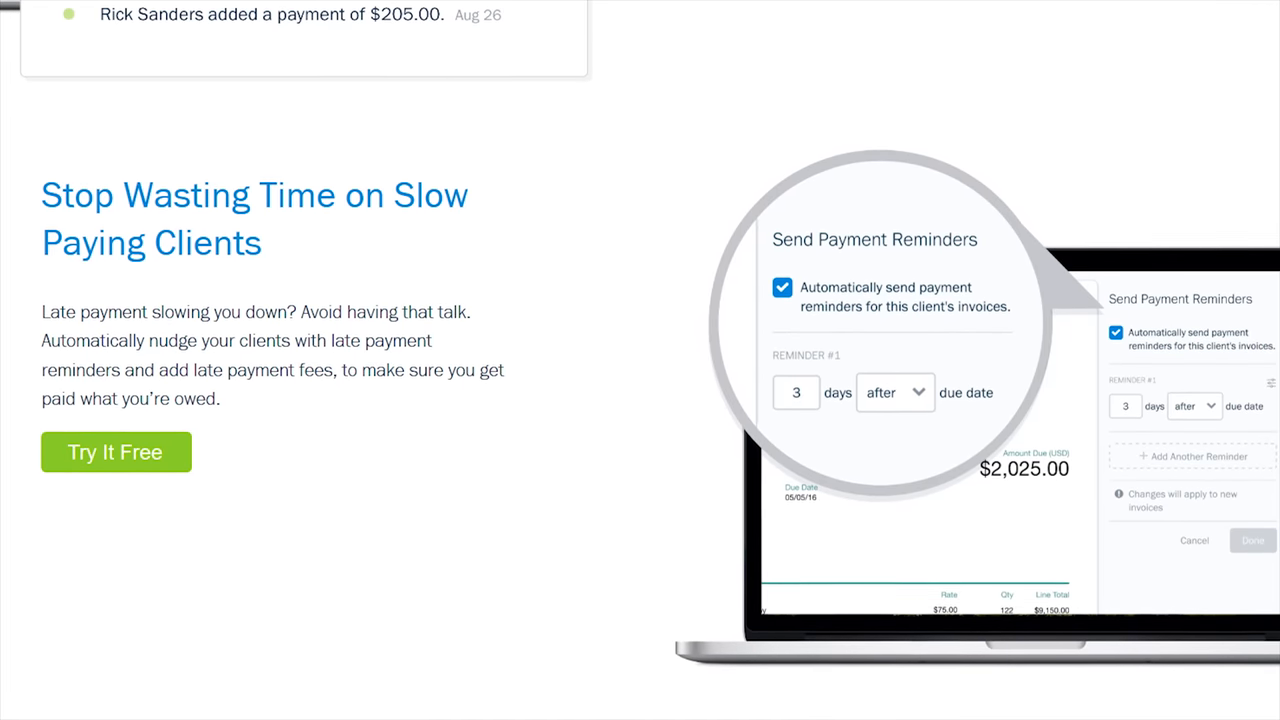
scroll("down", 3)
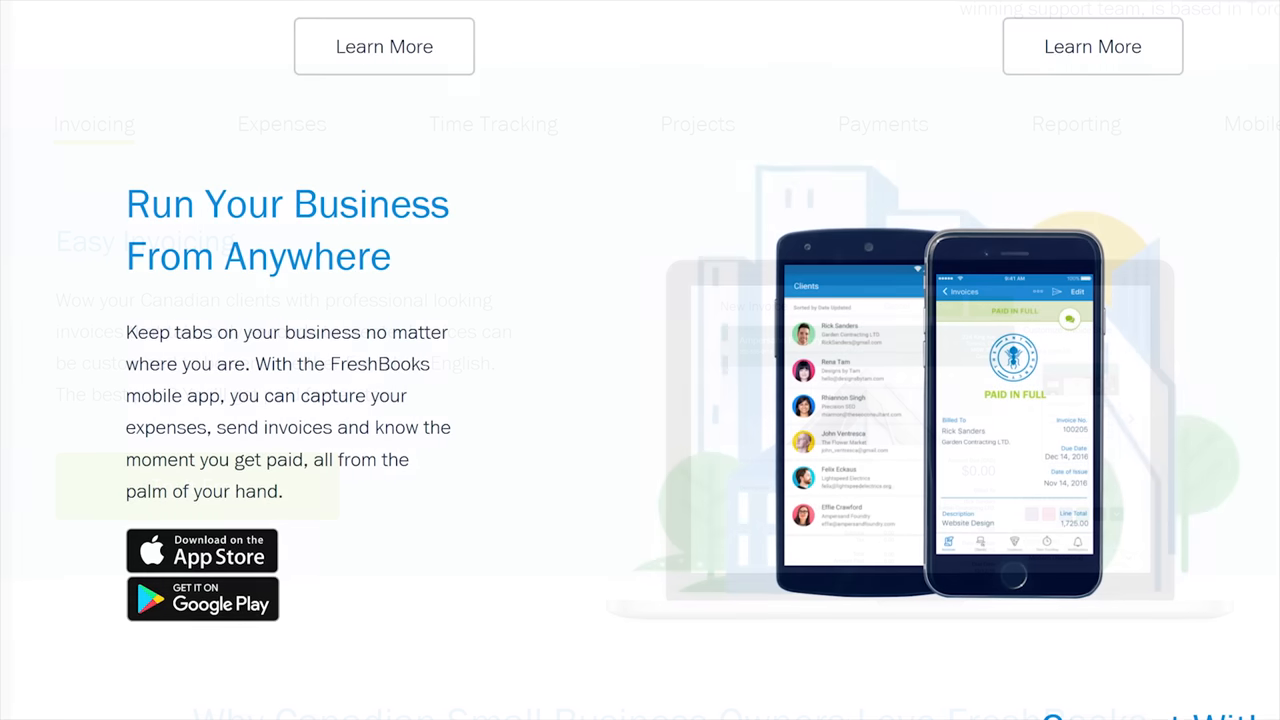
scroll("down", 3)
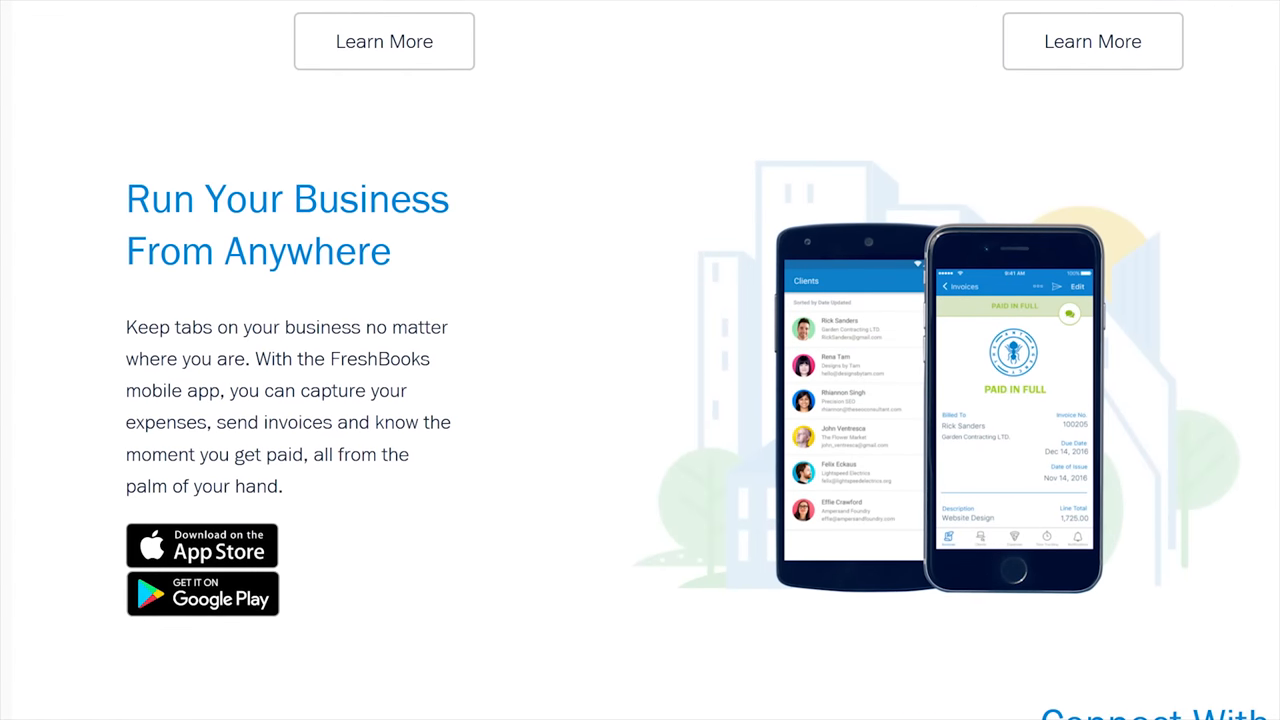
scroll("down", 3)
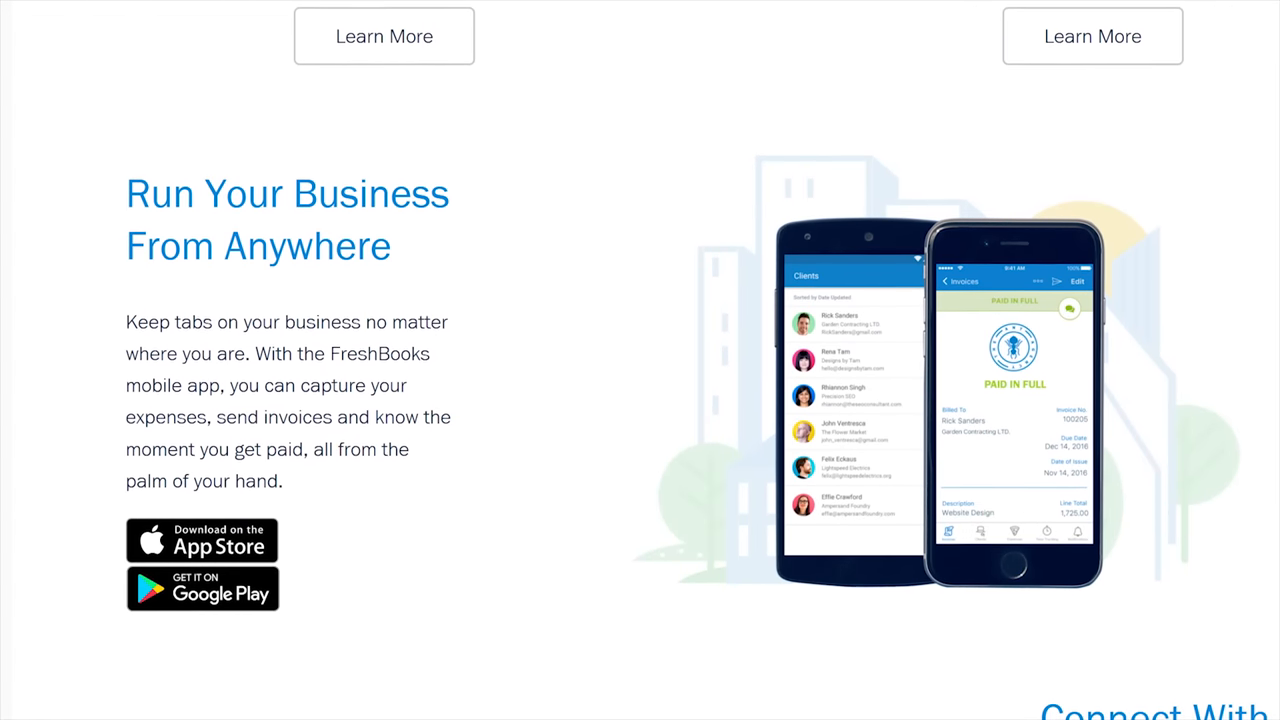